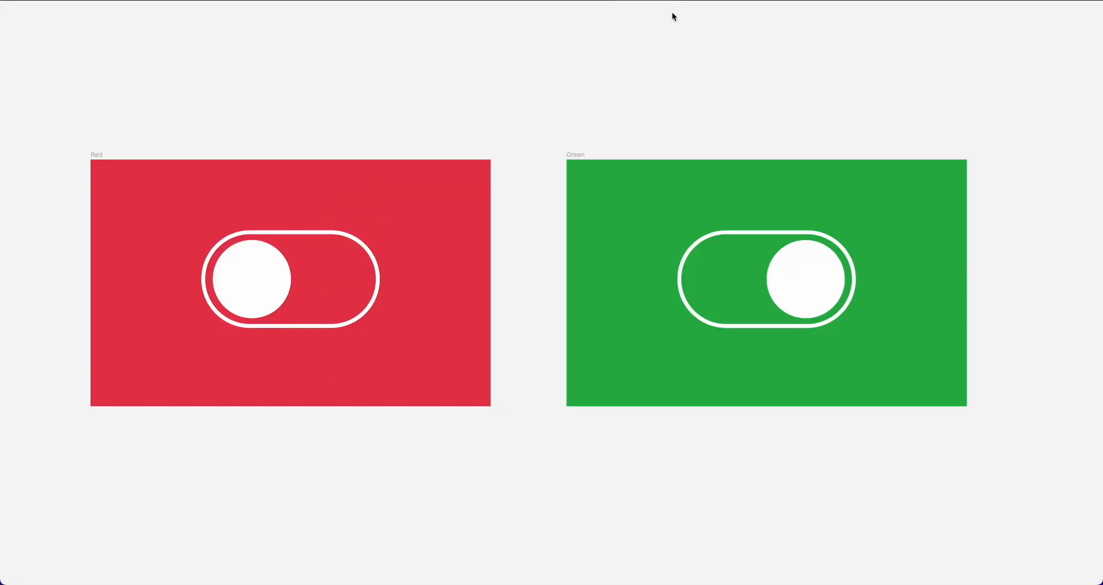
Draw a new 1898×1180 frame beneath the Red frame
drag(103, 270, 385, 448)
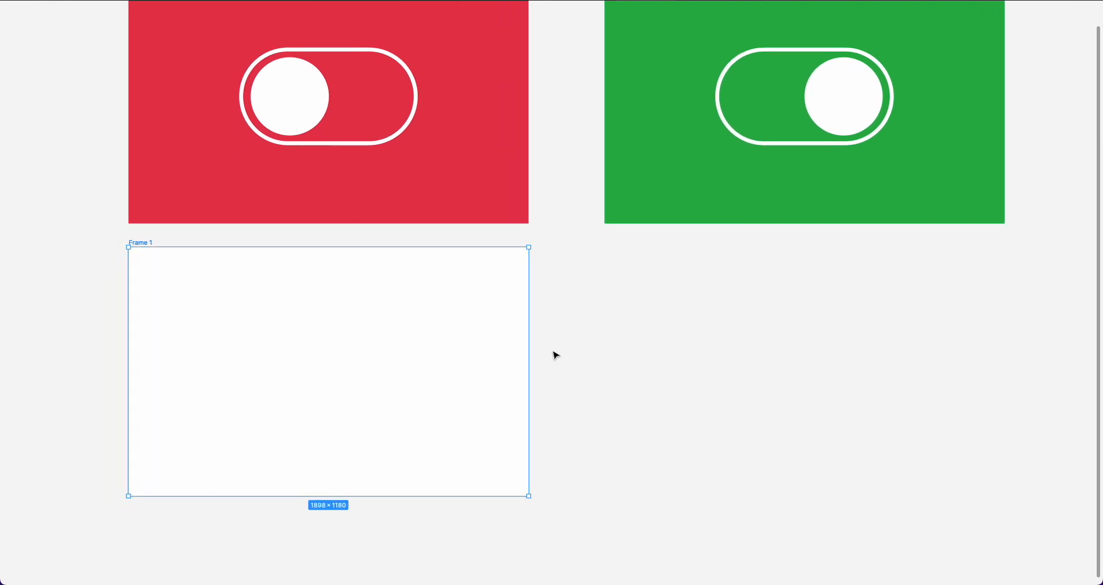
scroll(down, 3)
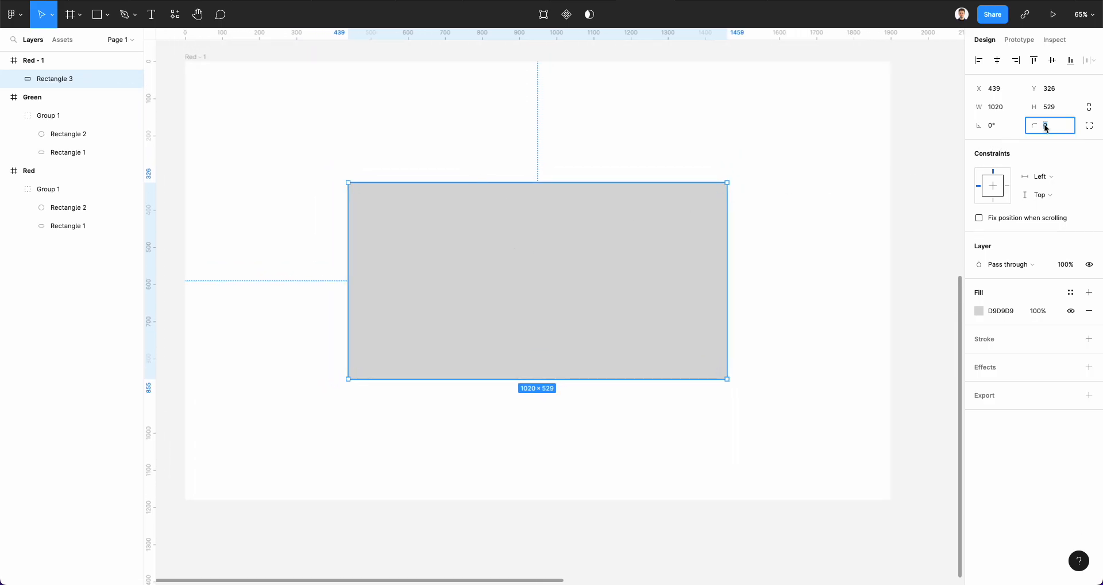
Give the 1020×529 rectangle in Red - 1 a corner radius of 300
text(300)
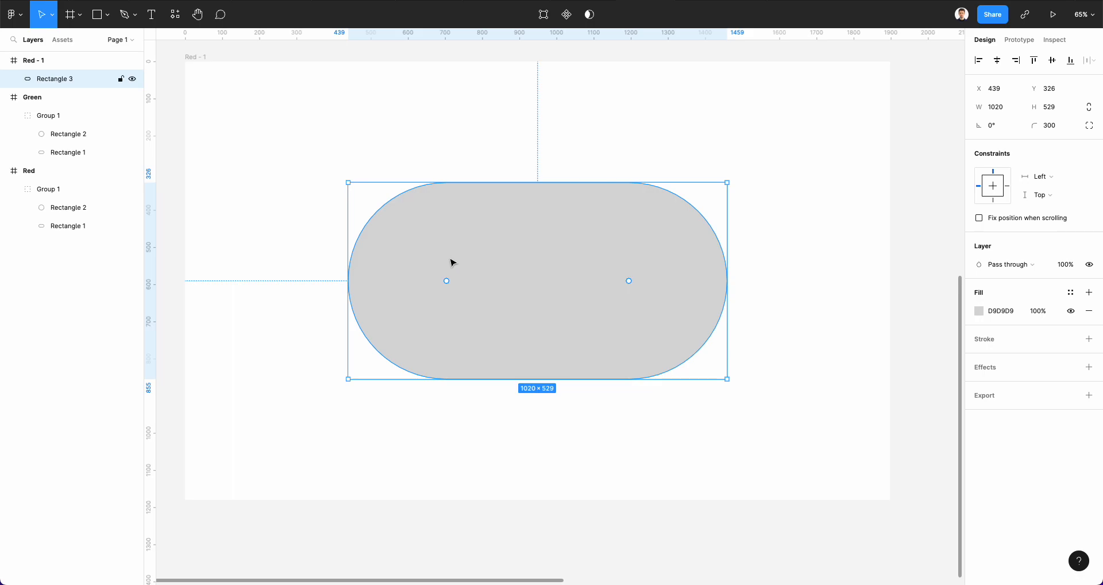
mouse_move(499, 228)
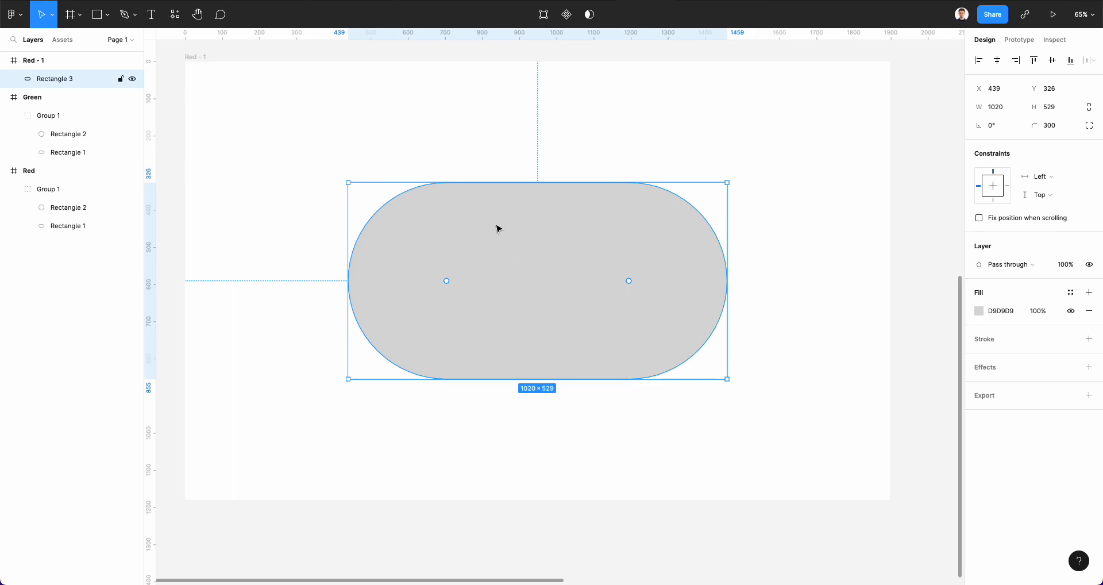
Duplicate the pill, reshape the copy into a 464×464 circle, and place it at the pill's left end
key(ctrl+v)
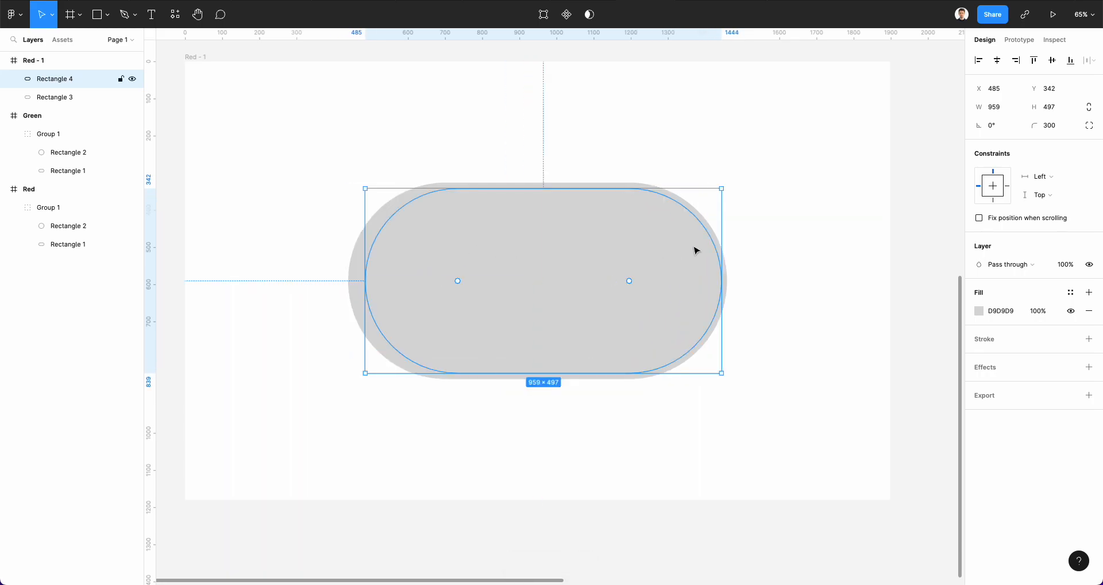
drag(721, 280, 543, 280)
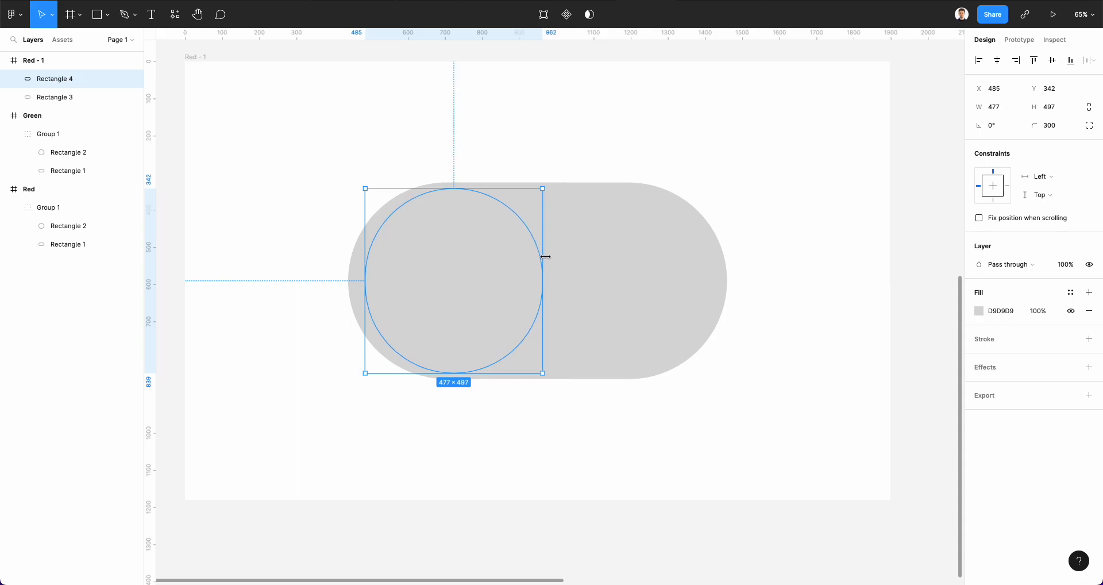
drag(542, 257, 557, 257)
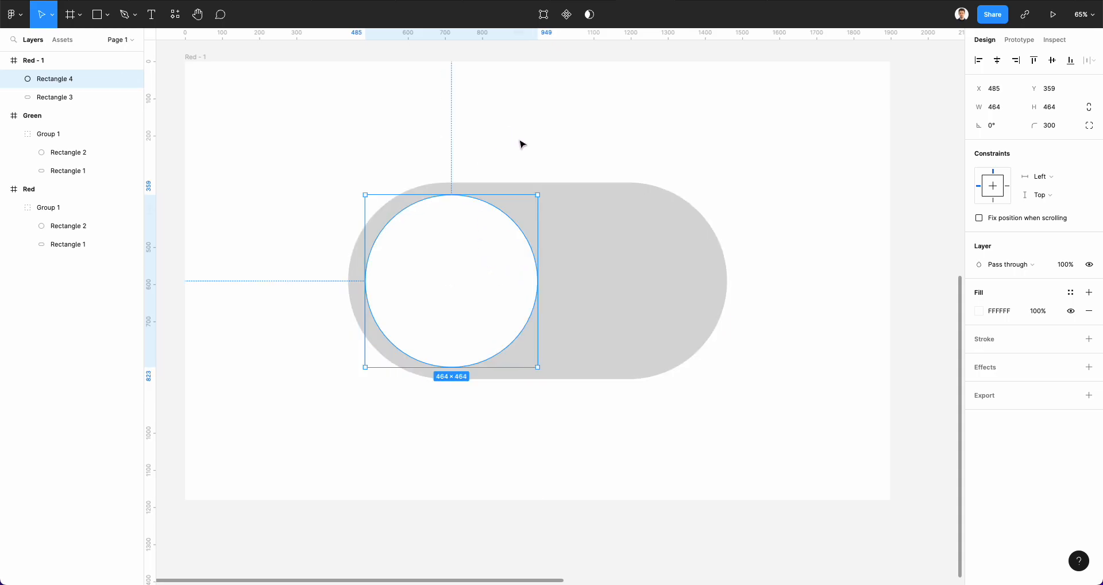
drag(450, 281, 447, 282)
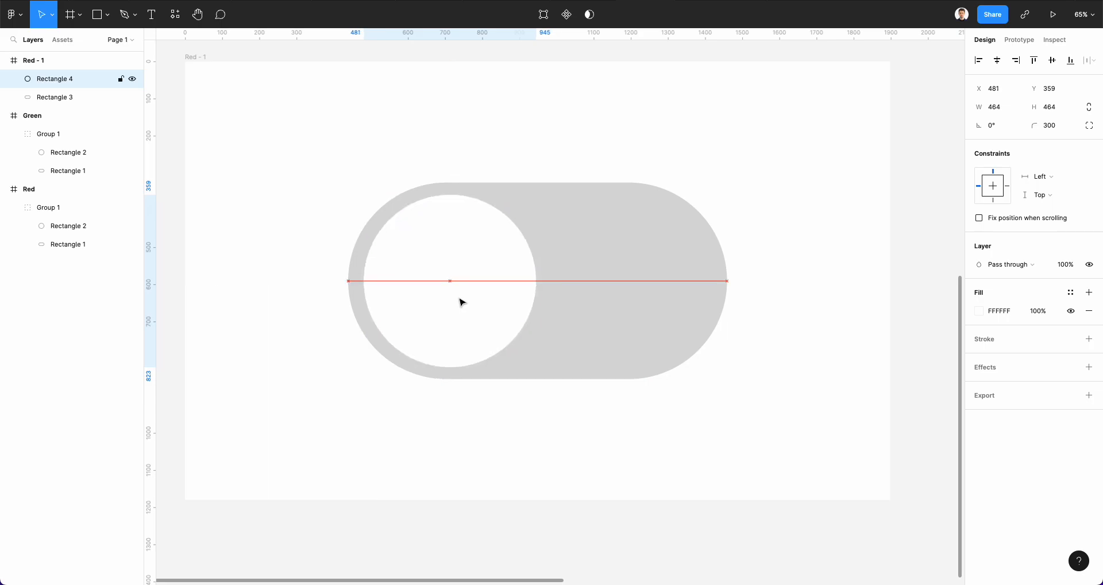
drag(450, 280, 447, 281)
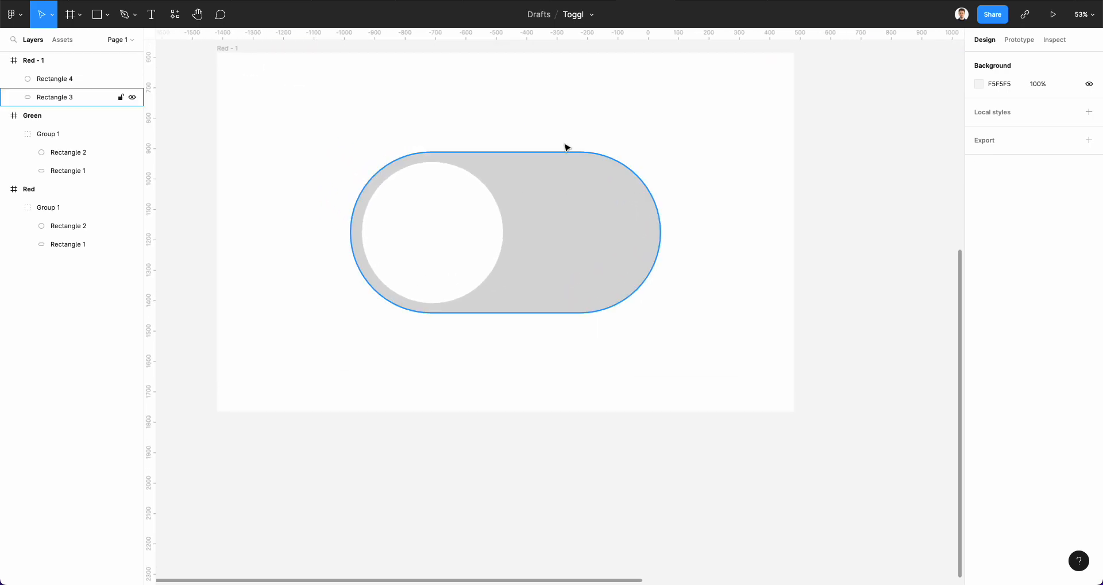
Fill the Red - 1 frame and pill with red (E5374C) and give the pill a white stroke
click(33, 60)
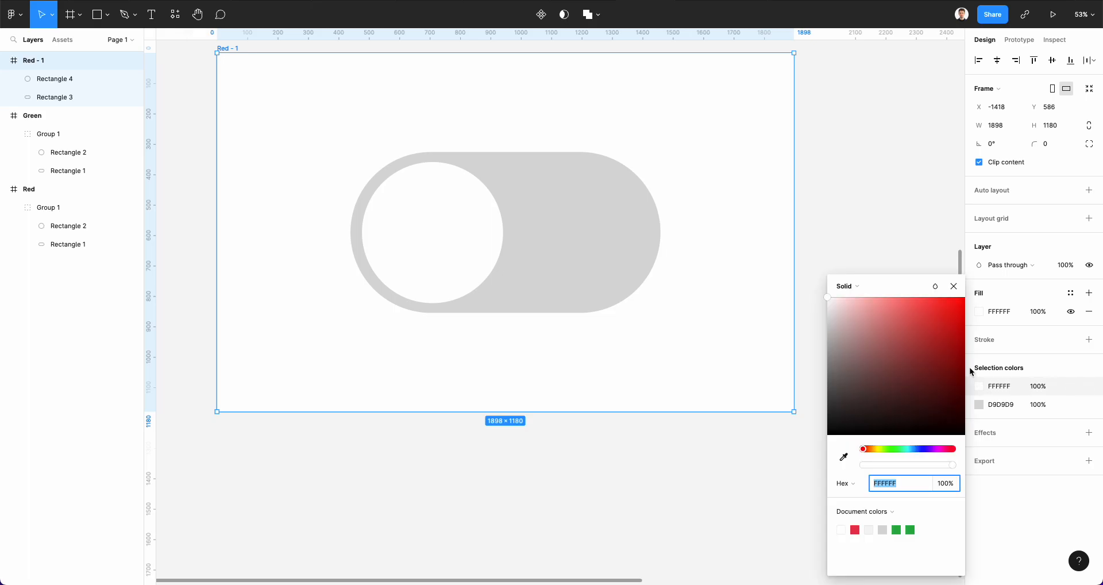
click(931, 310)
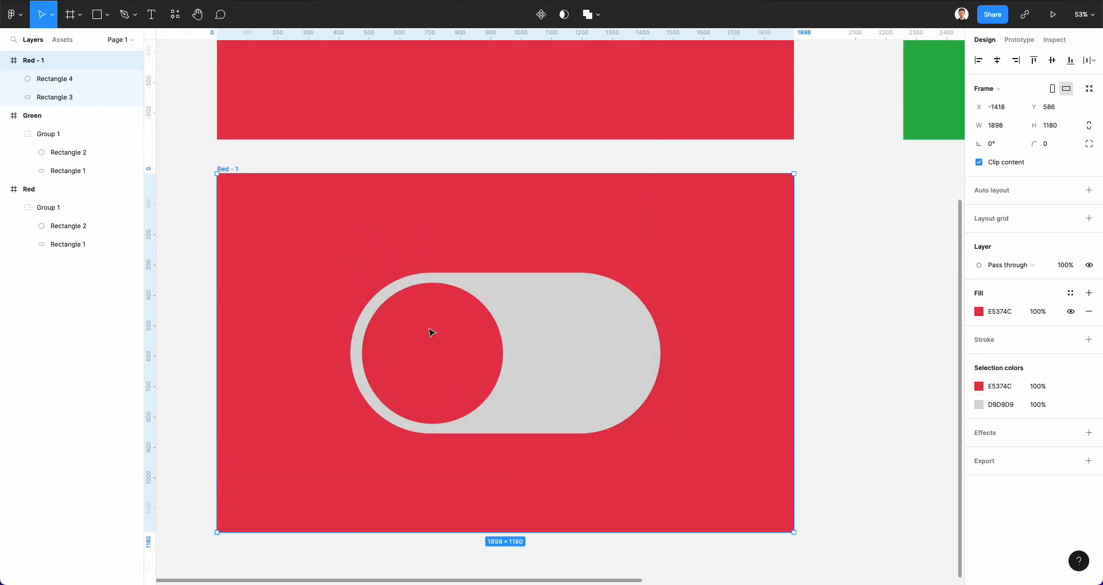
click(979, 310)
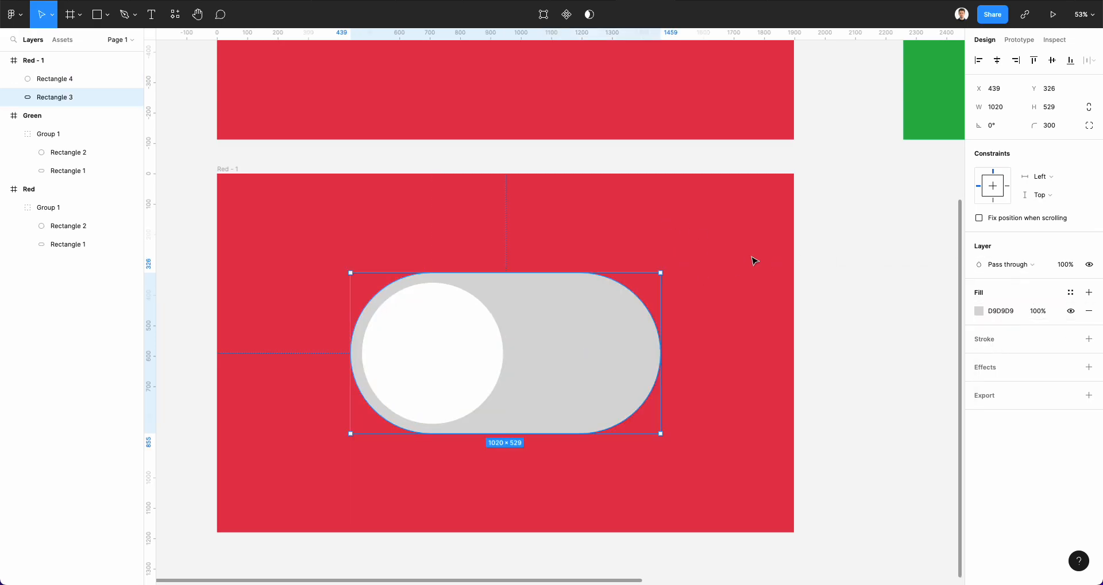
click(978, 310)
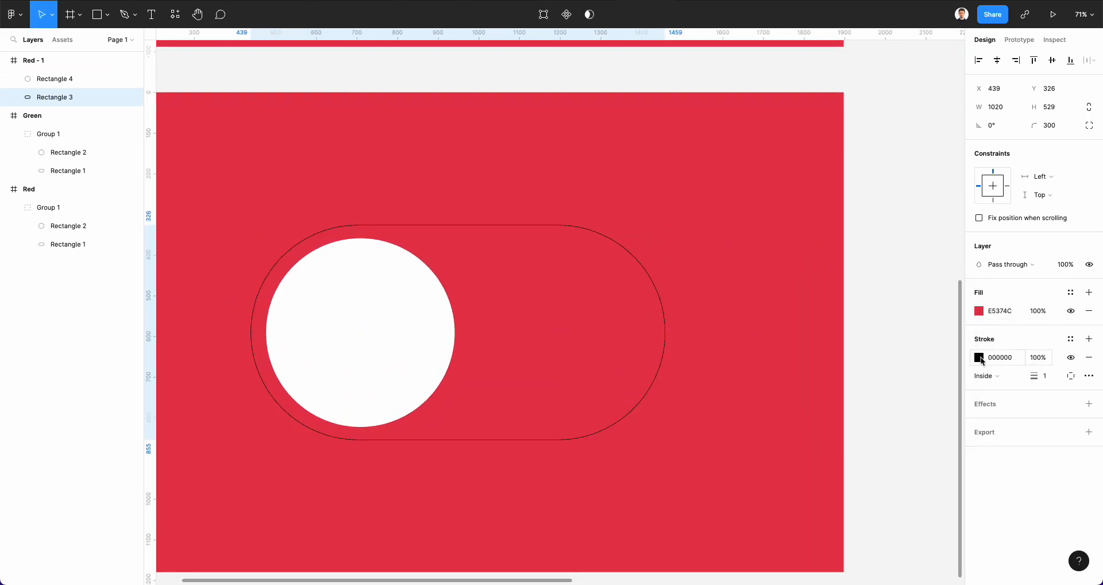
click(978, 357)
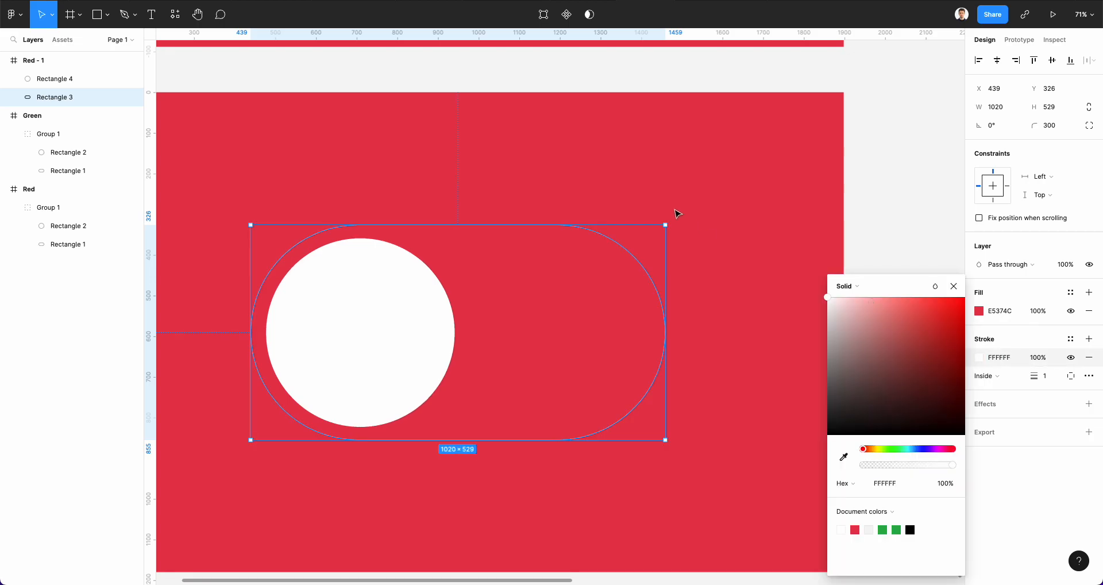
click(986, 375)
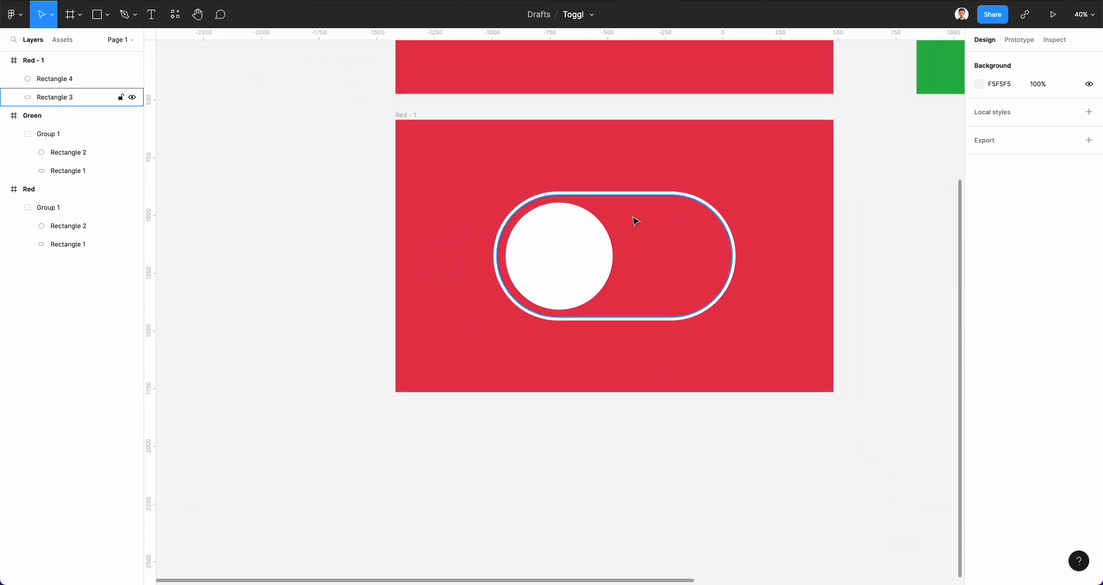
Duplicate Red - 1 and recolour the copy's pill and background green (00B147)
click(559, 255)
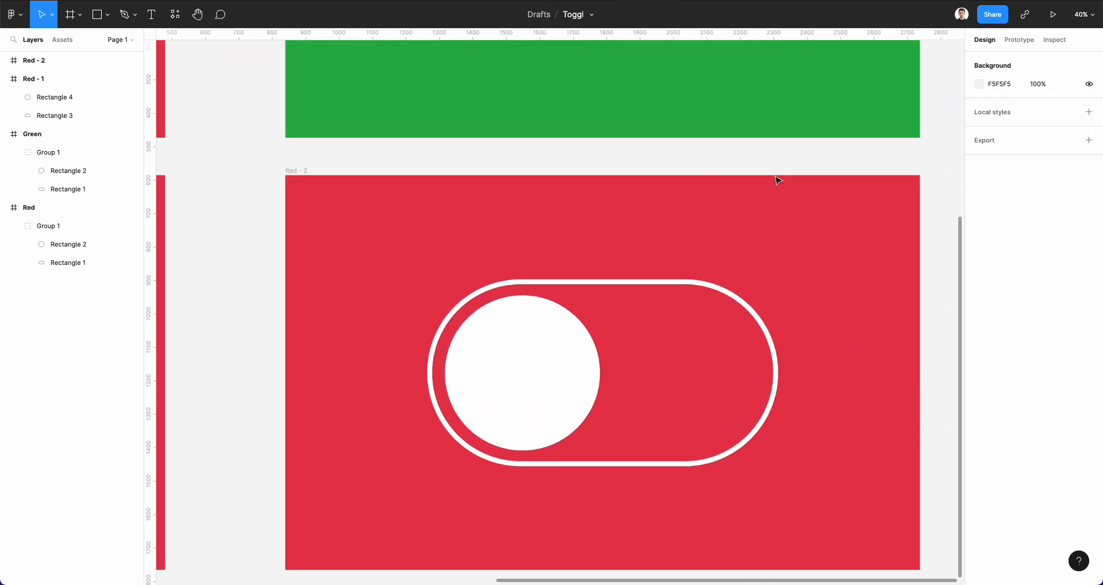
click(55, 97)
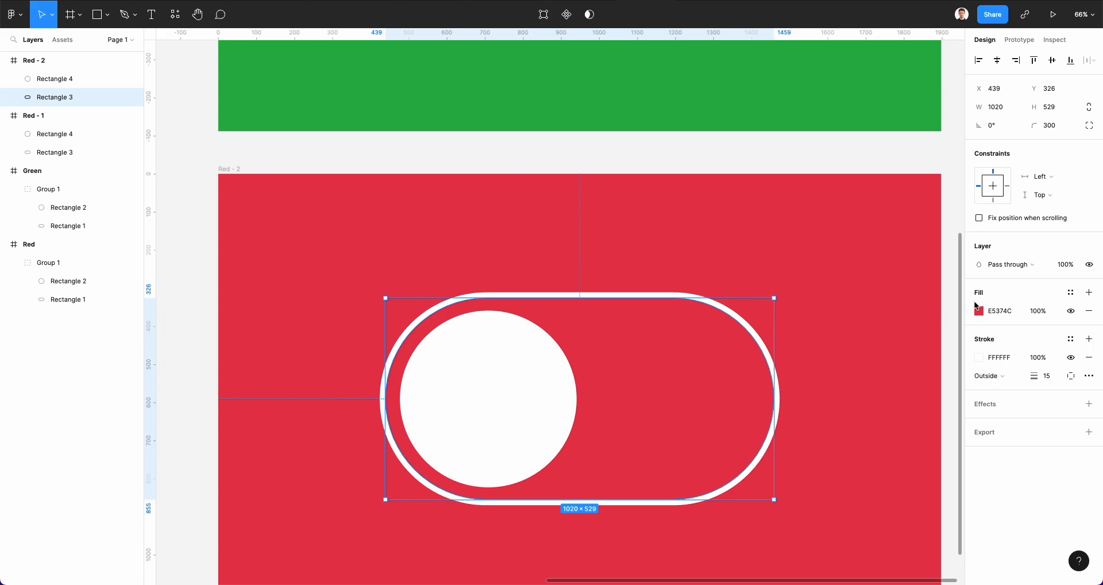
click(977, 311)
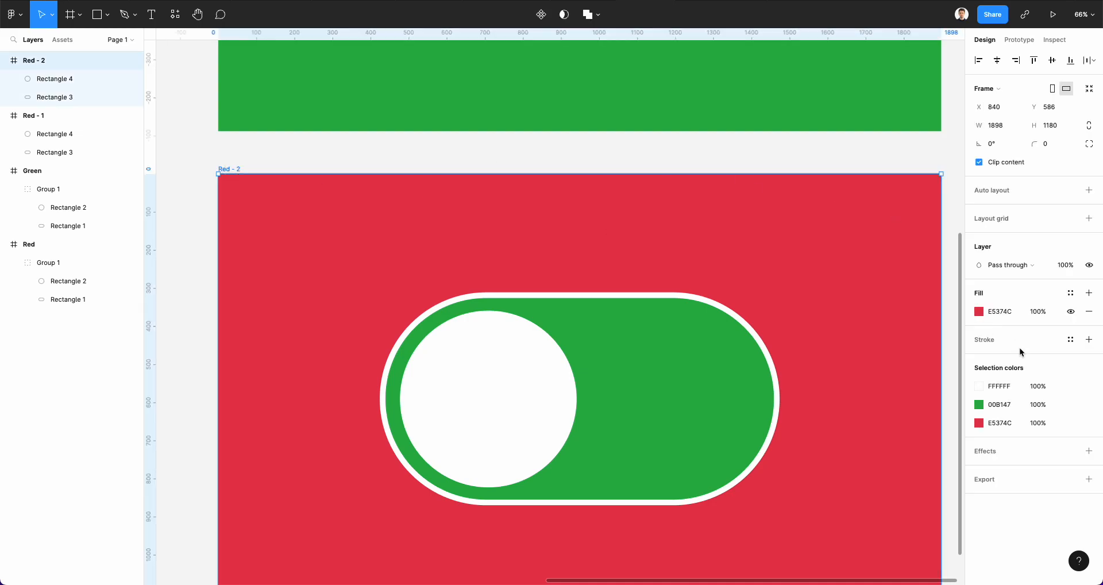
click(978, 311)
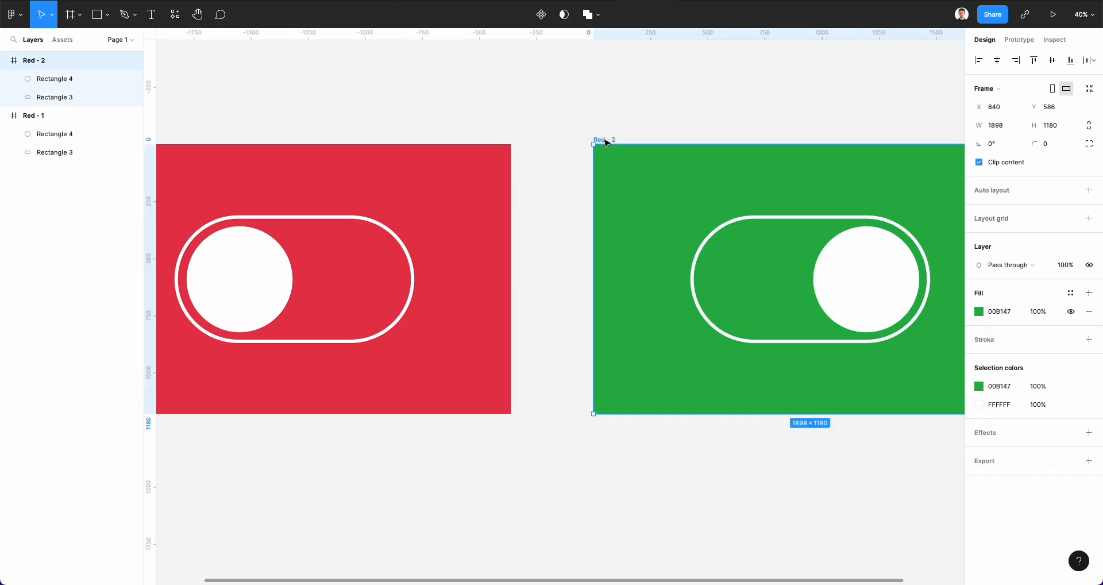
Rename the green frame to Green - 2 and select Group 1 inside Red - 1
double_click(33, 59)
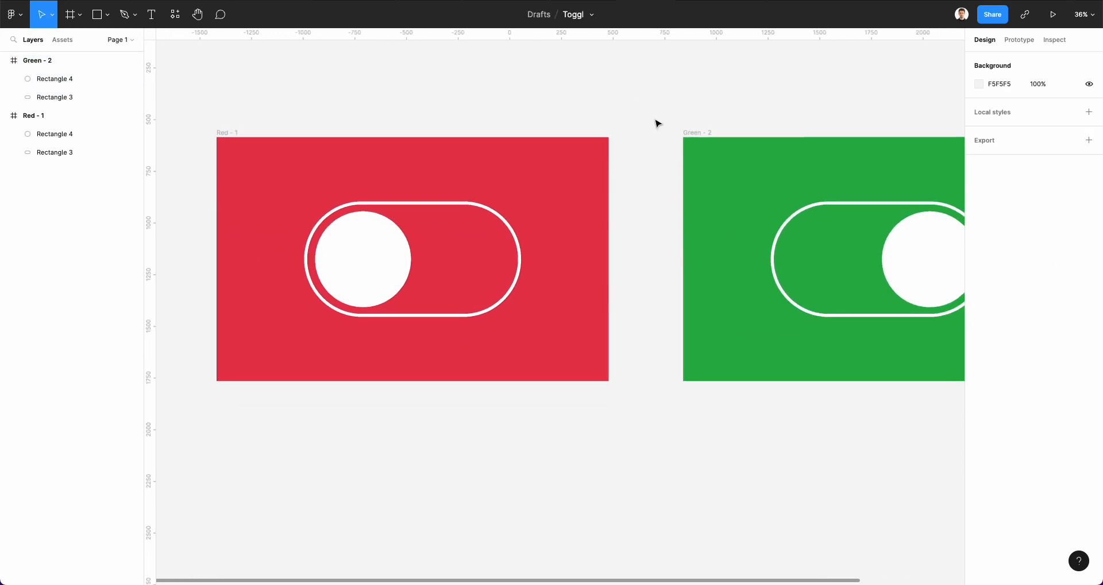
click(468, 242)
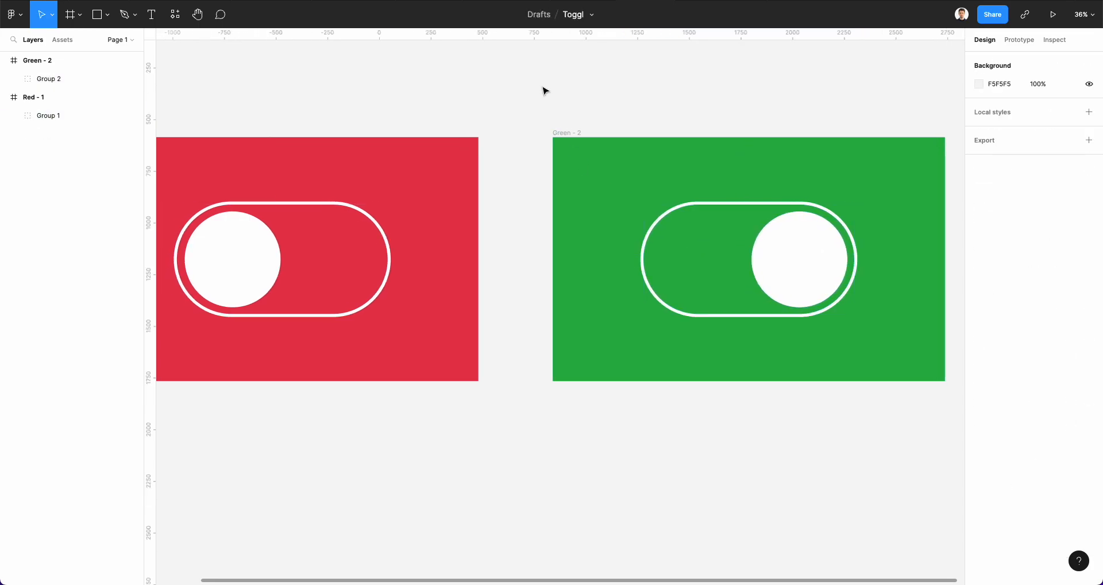
click(281, 258)
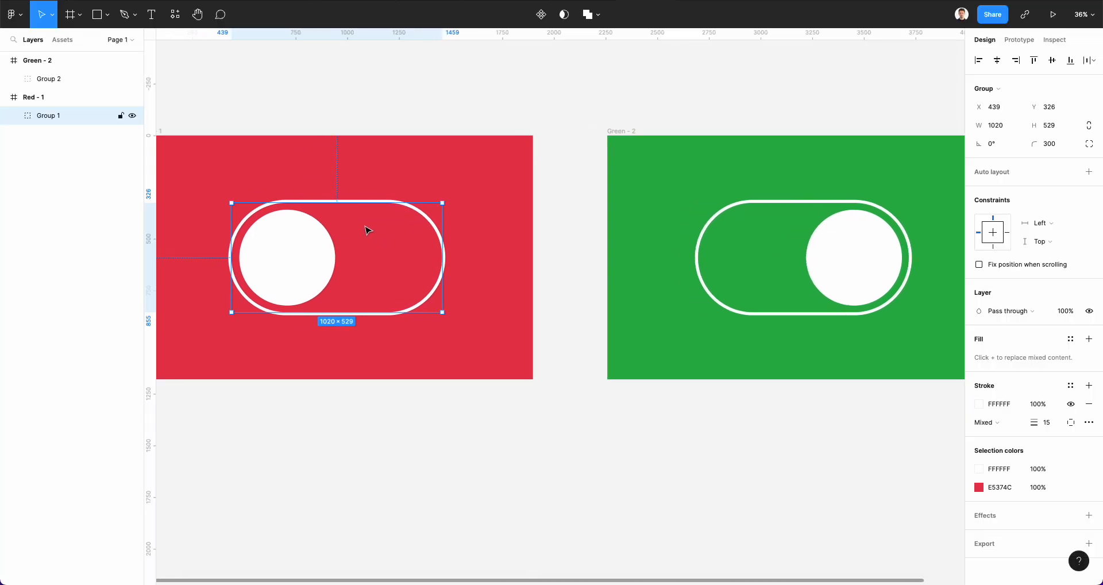
click(802, 256)
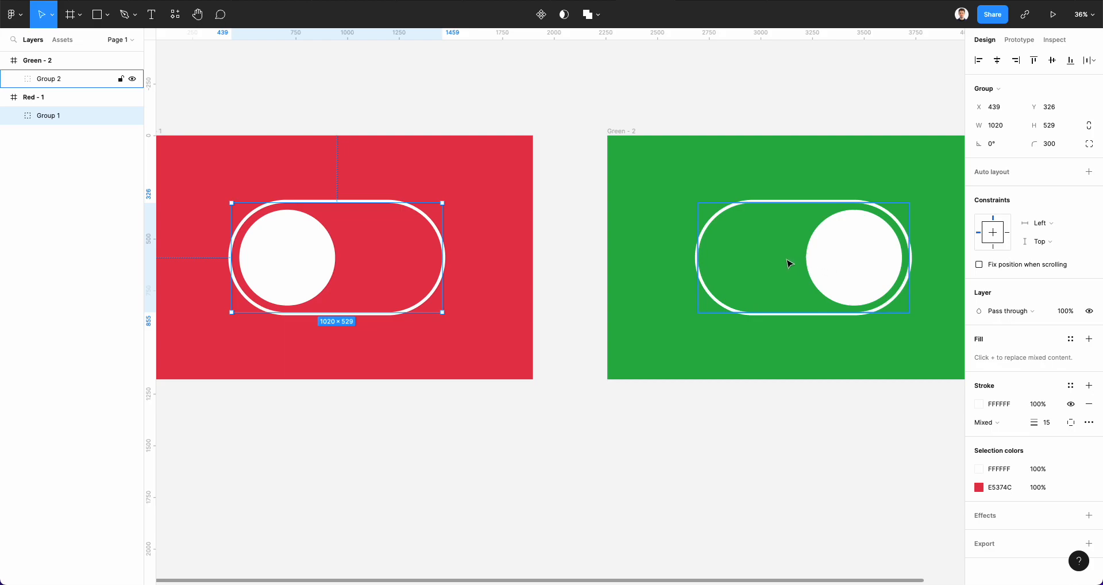
click(1018, 40)
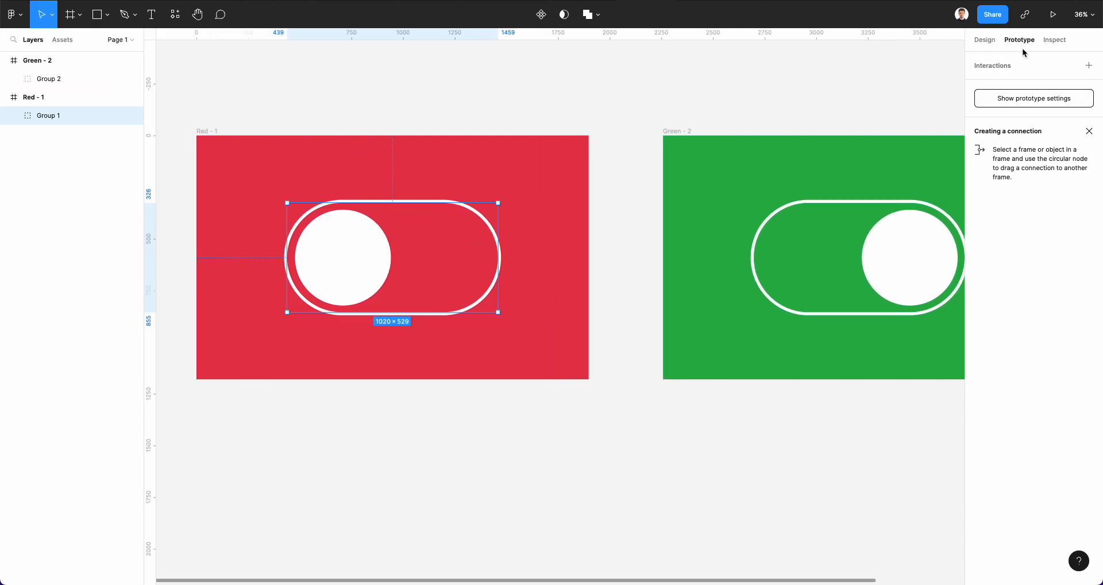
mouse_move(1046, 87)
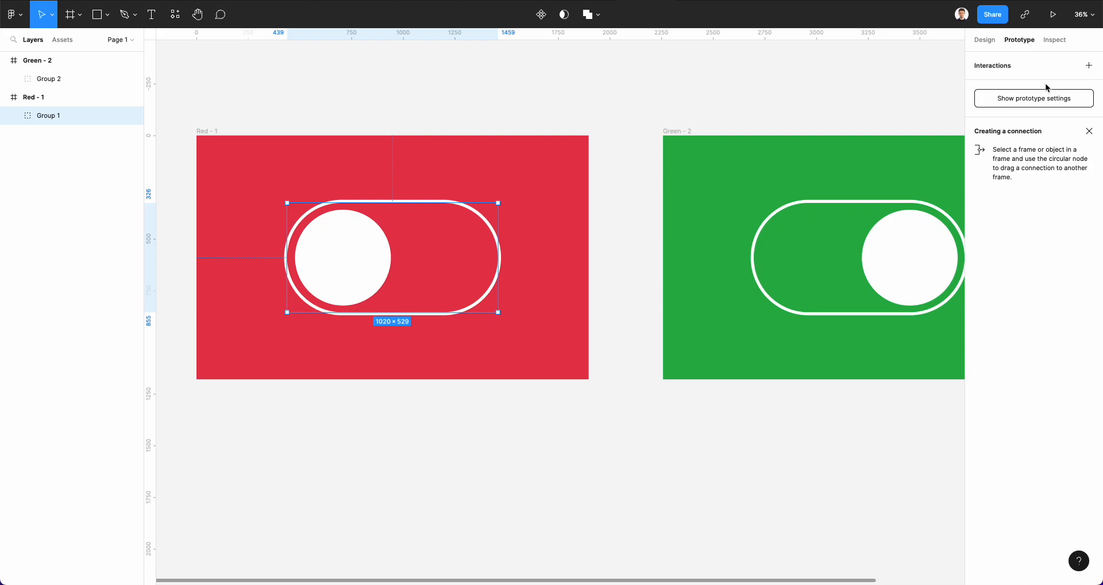
mouse_move(500, 259)
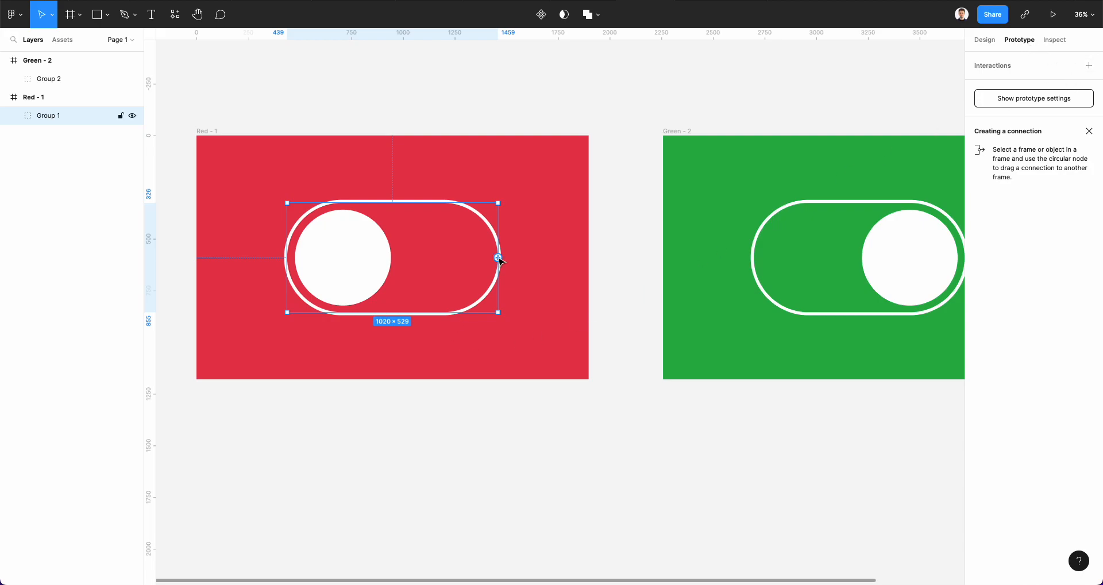
Connect the red toggle group to Green - 2 with a Smart animate transition
drag(500, 259, 640, 288)
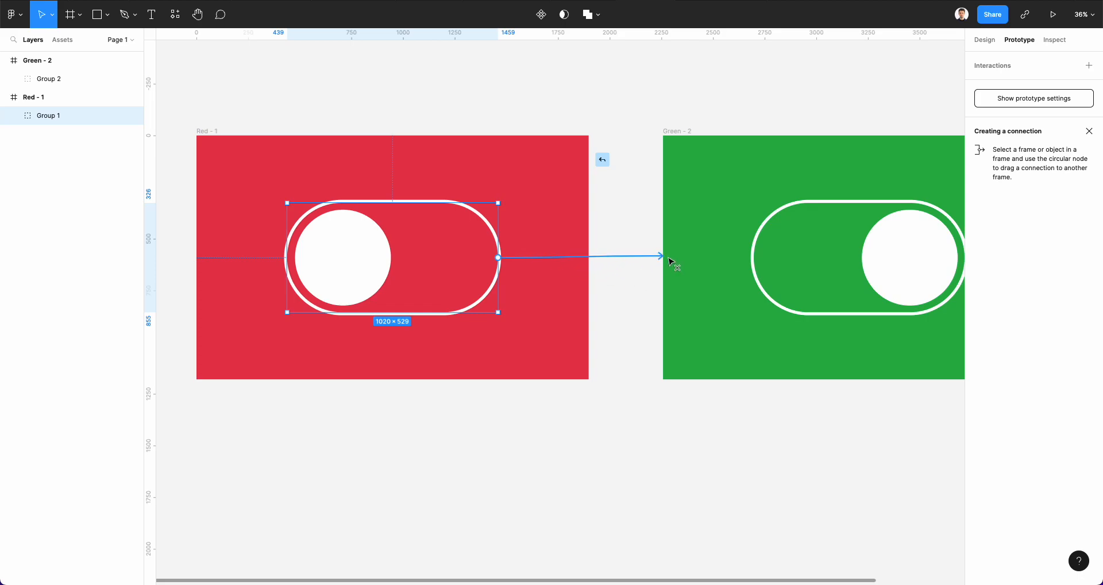
click(659, 256)
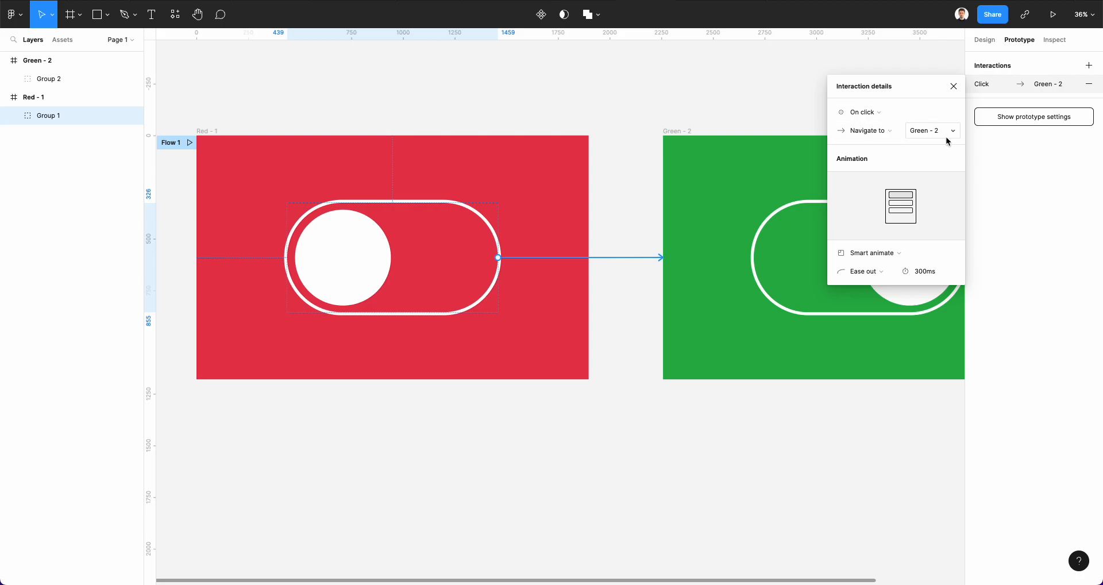
click(873, 252)
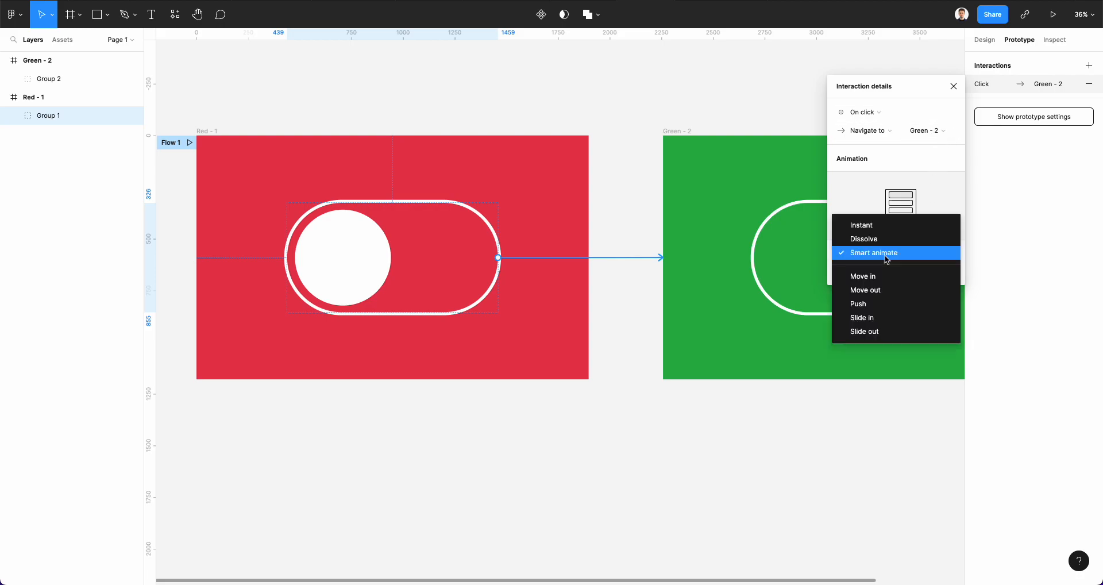
click(872, 252)
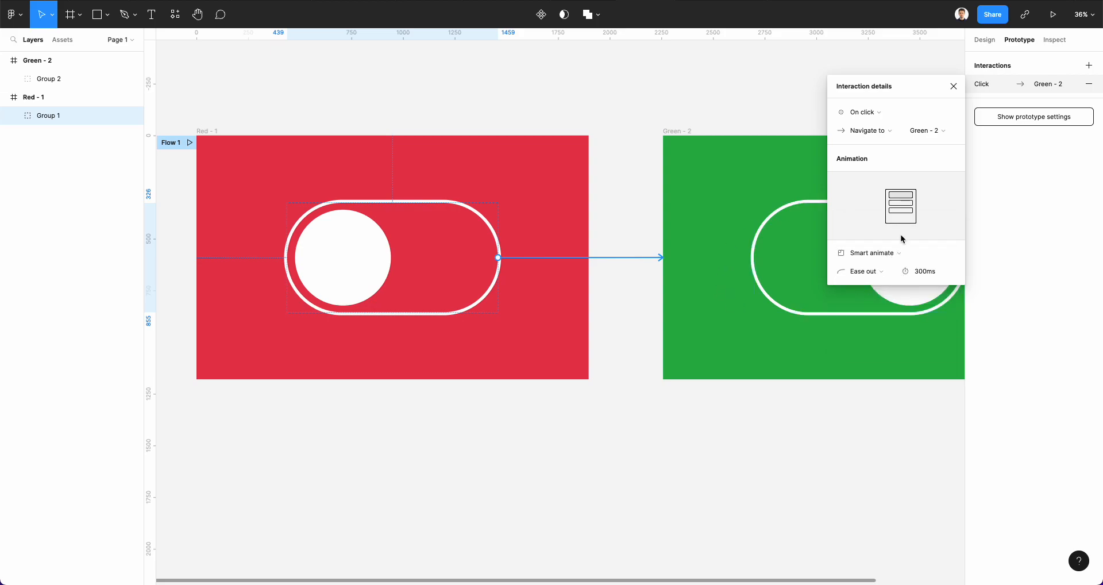
mouse_move(656, 315)
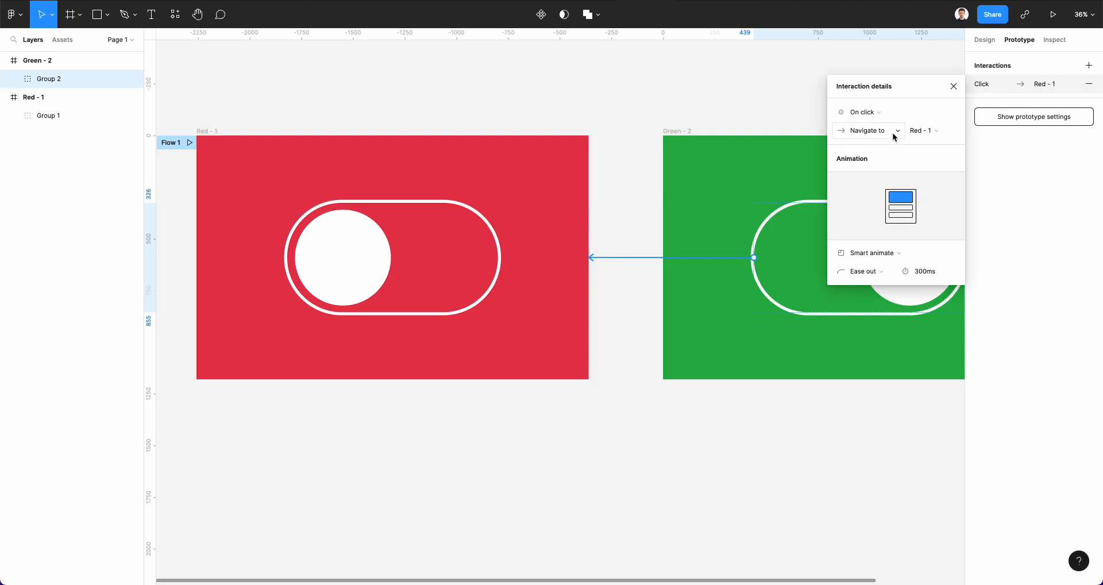
Set the green toggle's interaction to On click, Navigate to Red - 1, Smart animate
click(954, 86)
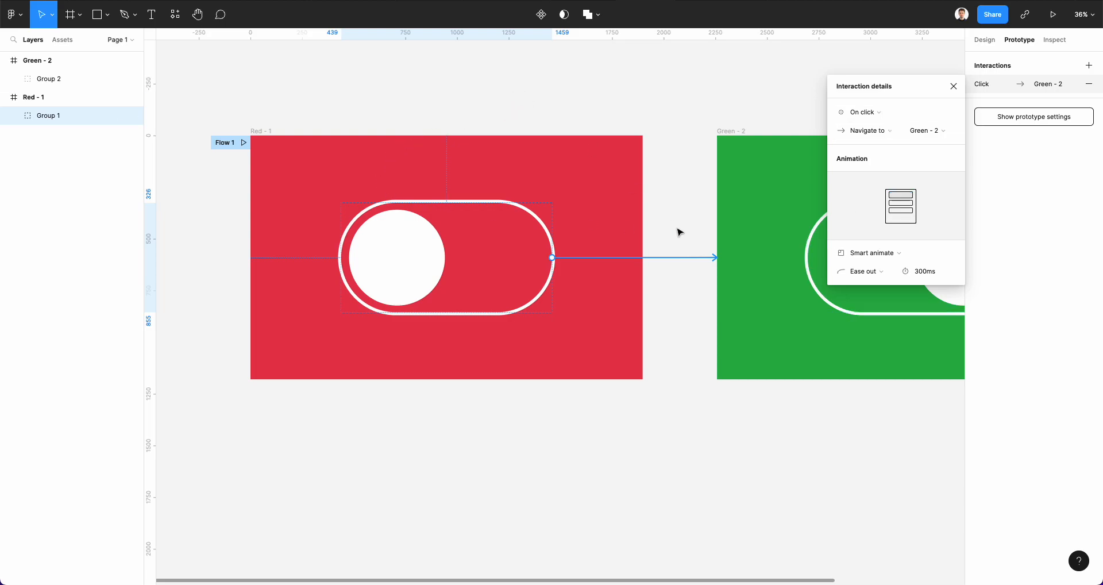
click(861, 271)
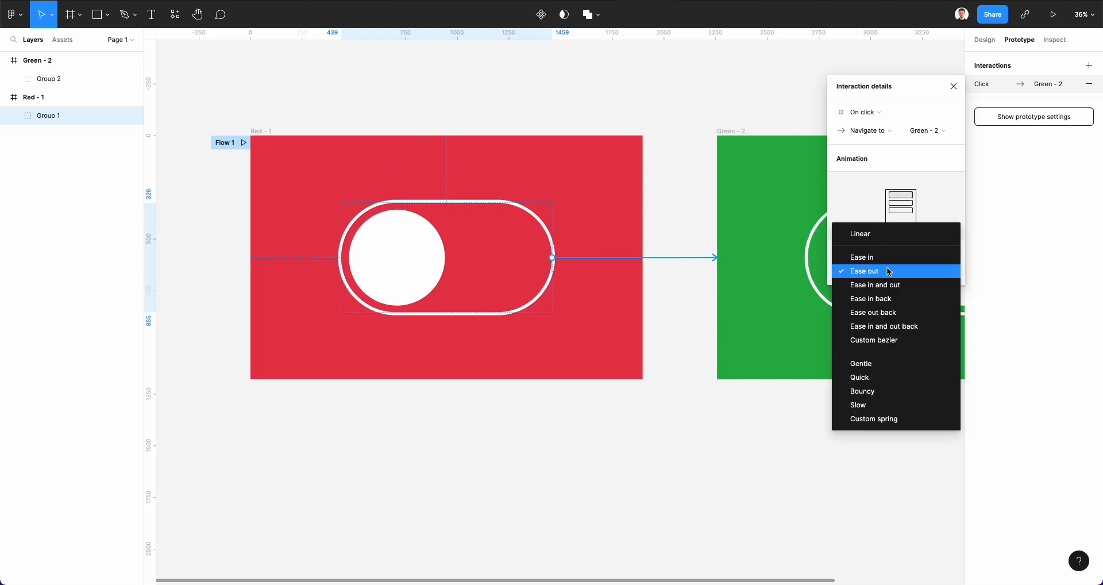
click(896, 204)
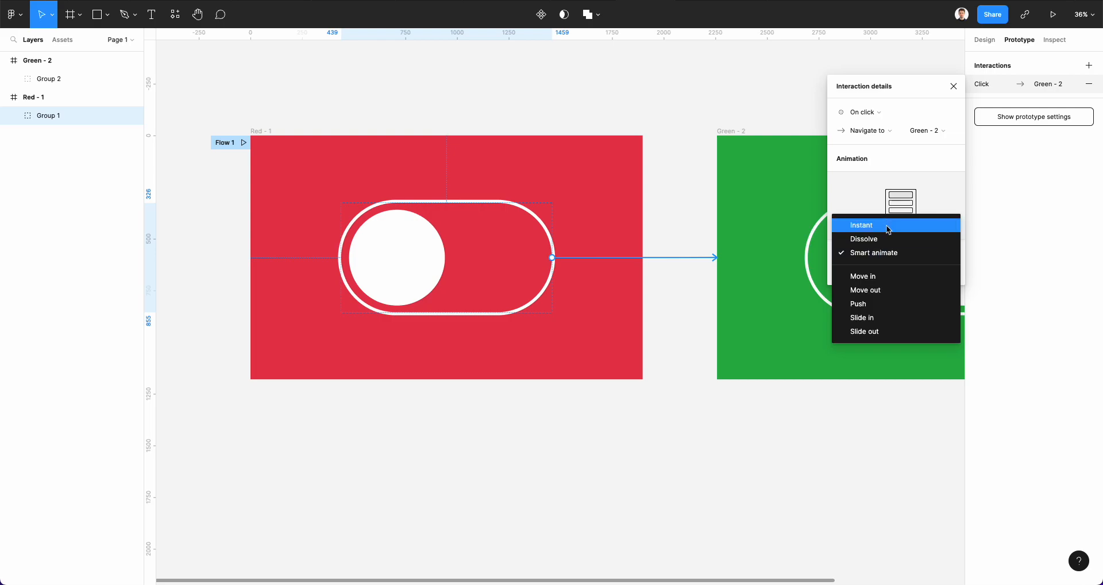
click(1053, 15)
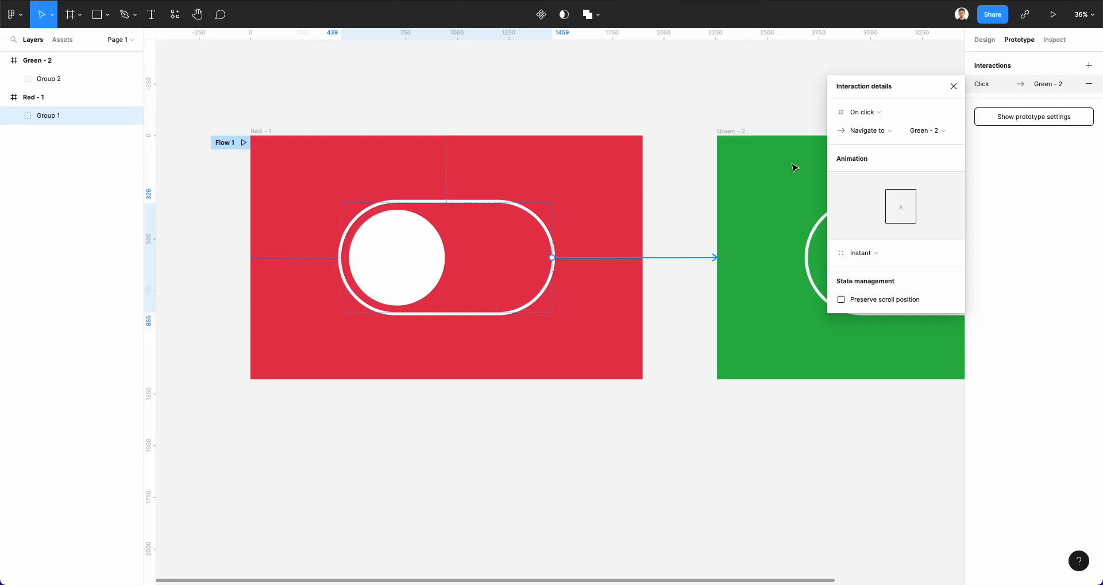
click(861, 253)
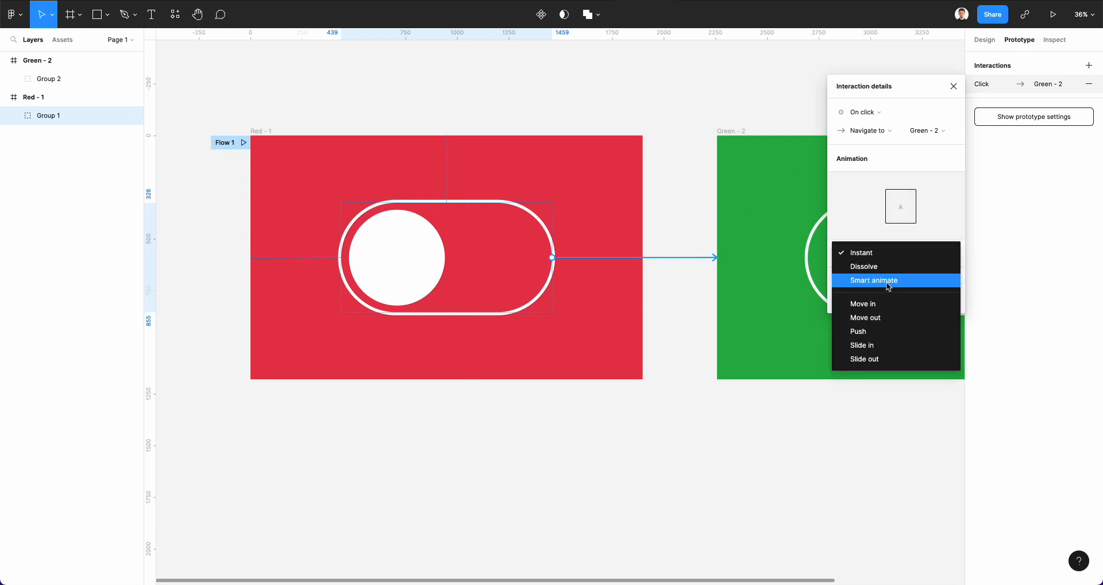
click(873, 280)
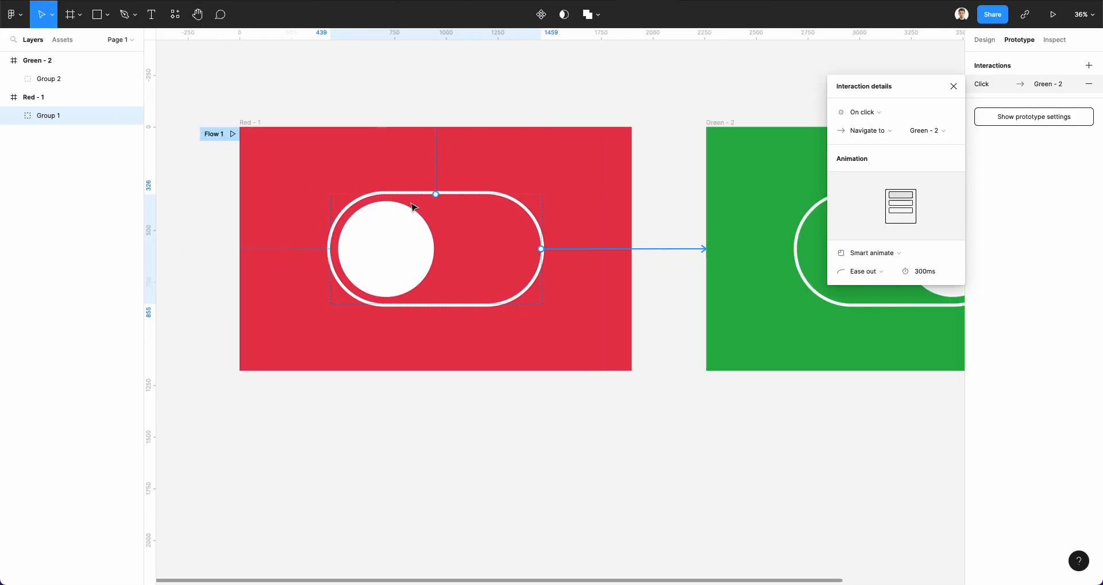
double_click(48, 78)
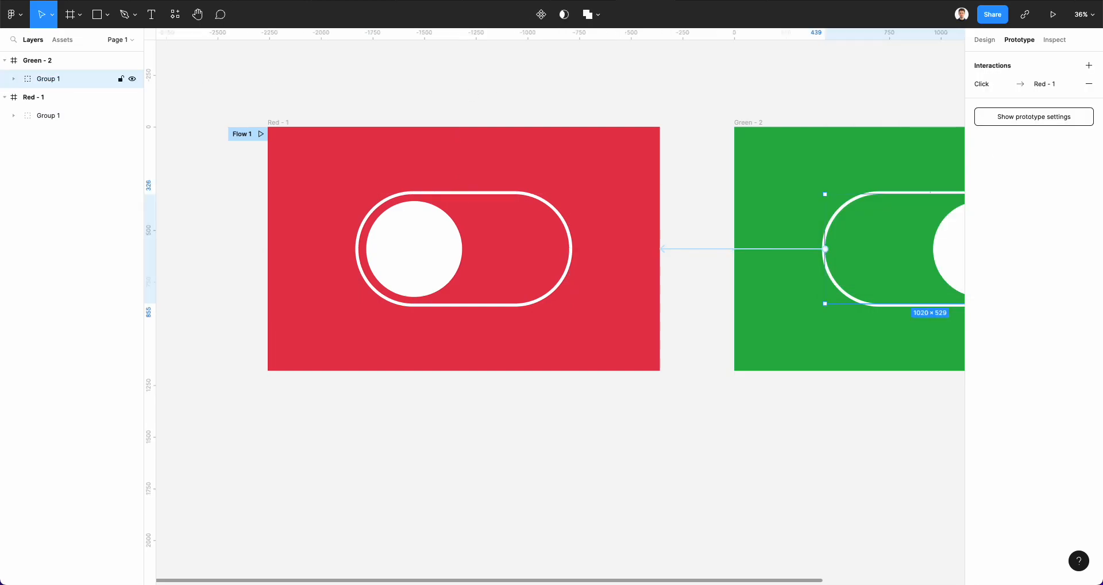
Rename the green frame's toggle group to Group 1 and start the prototype preview
click(463, 248)
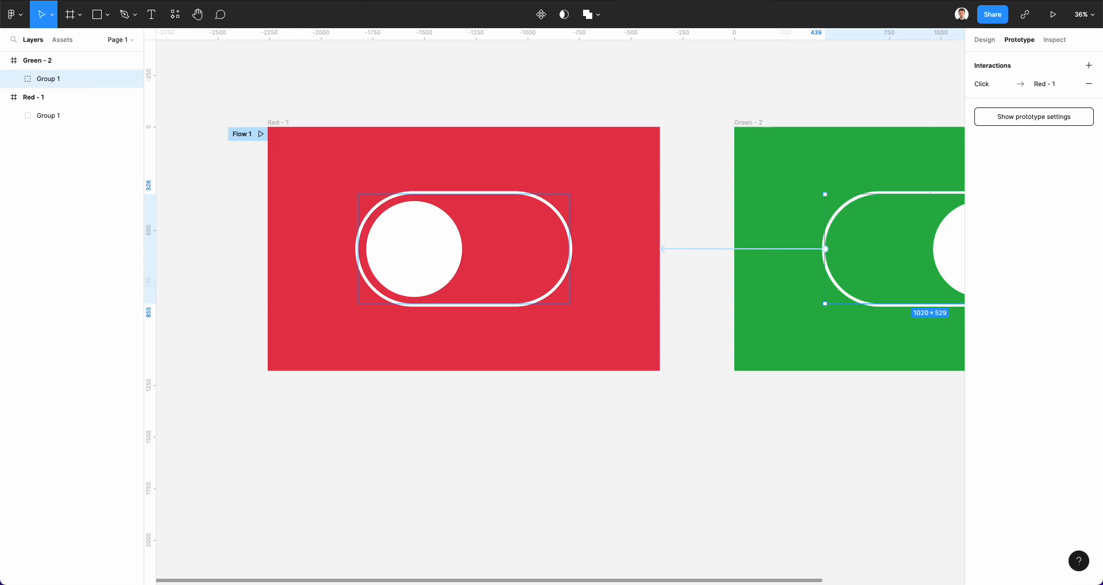
mouse_move(496, 172)
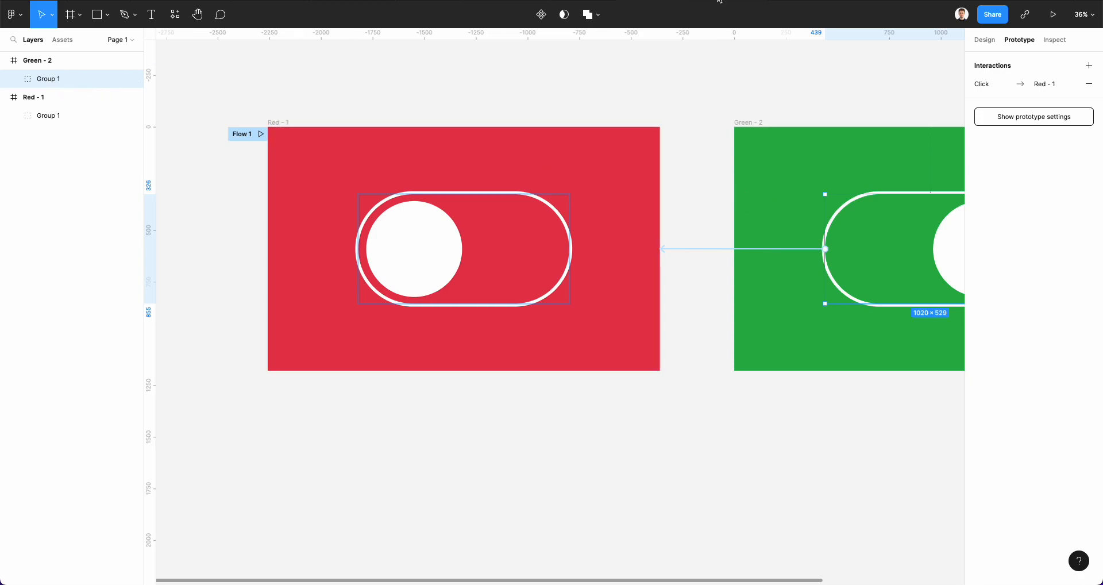
click(1055, 14)
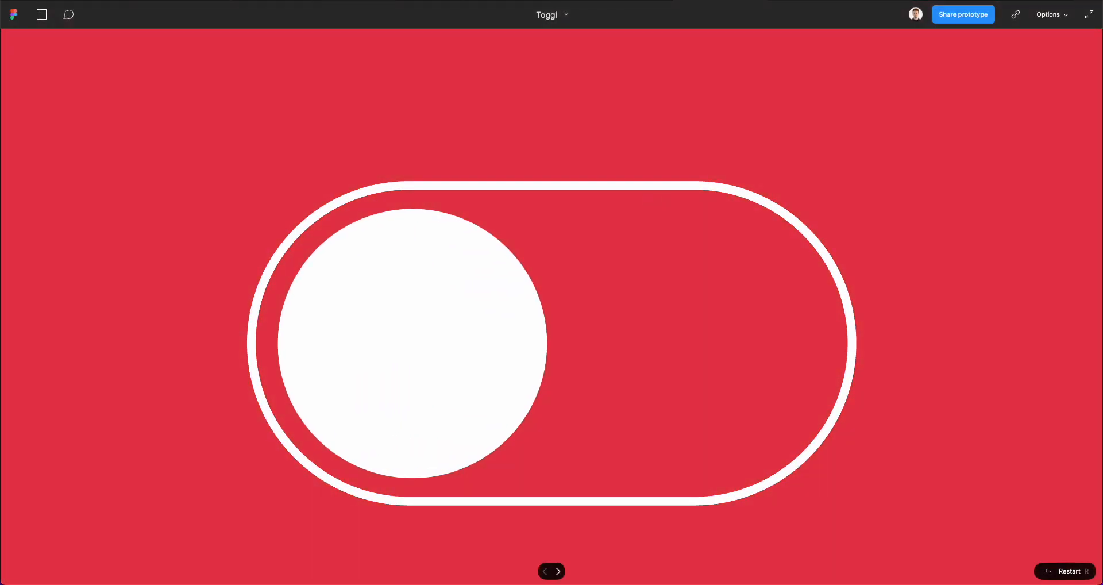